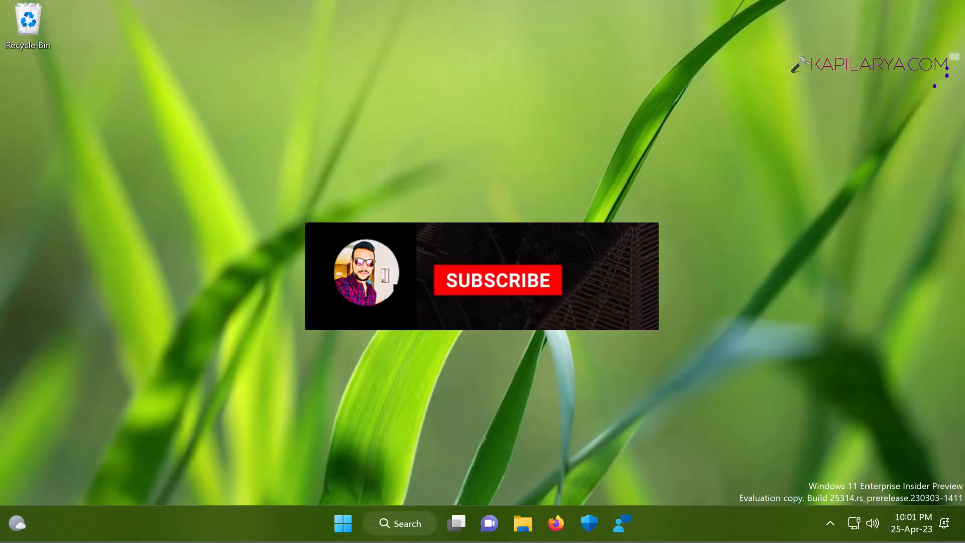
# - Check that OneDrive - Personal still shows in File Explorer's navigation pane, then close it
pyautogui.click(498, 281)
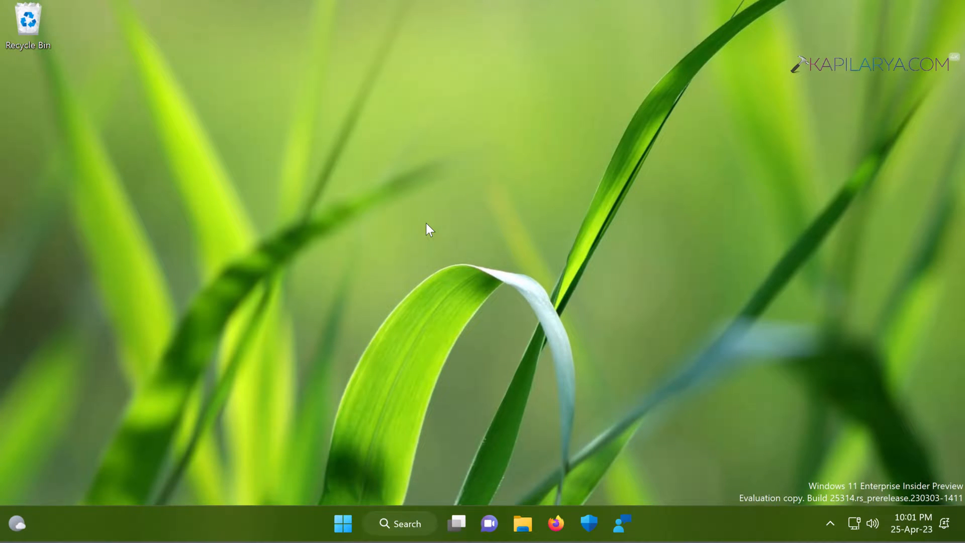
pyautogui.moveTo(520, 325)
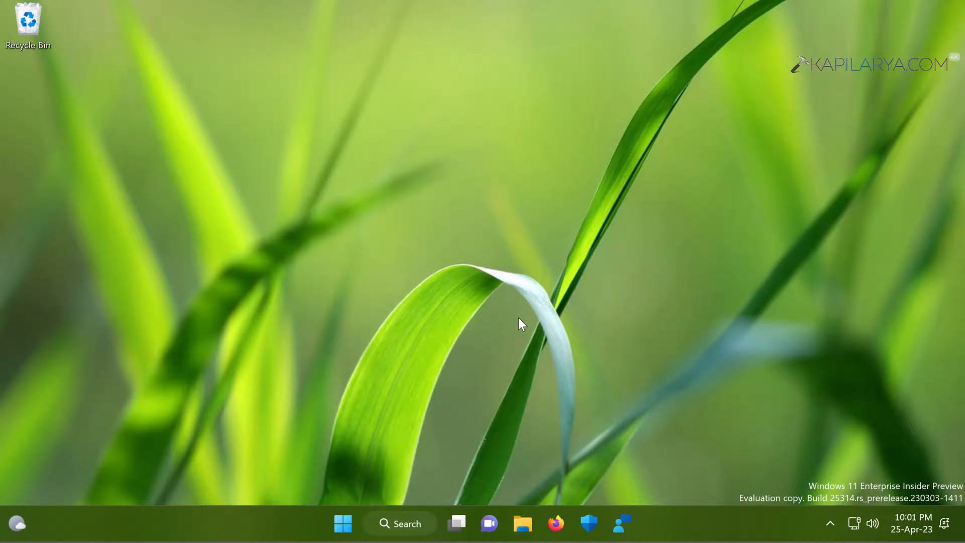
pyautogui.moveTo(437, 399)
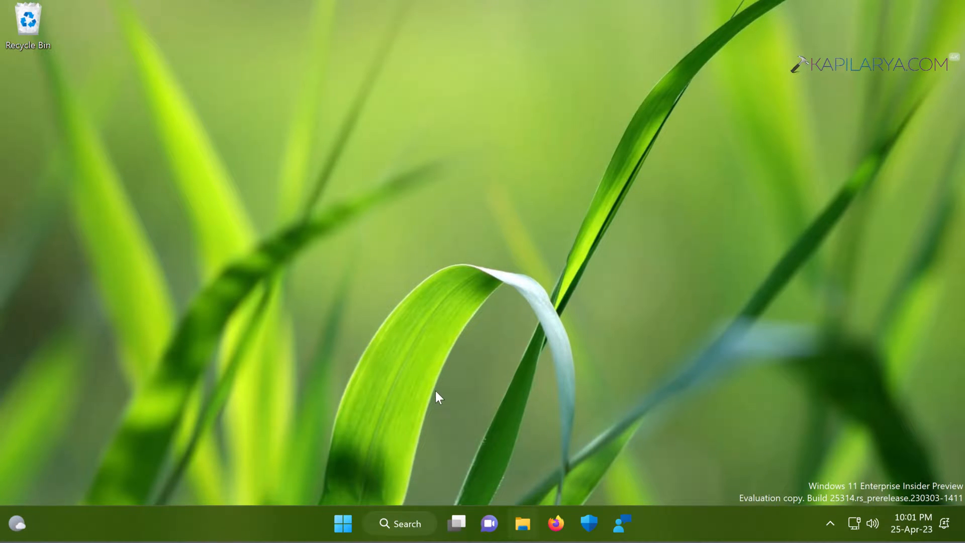
pyautogui.click(521, 524)
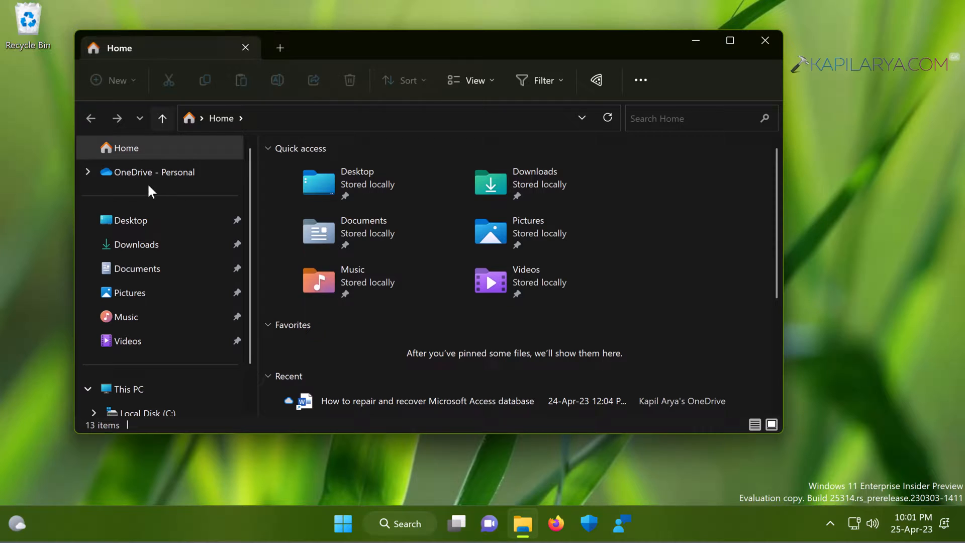
pyautogui.moveTo(148, 172)
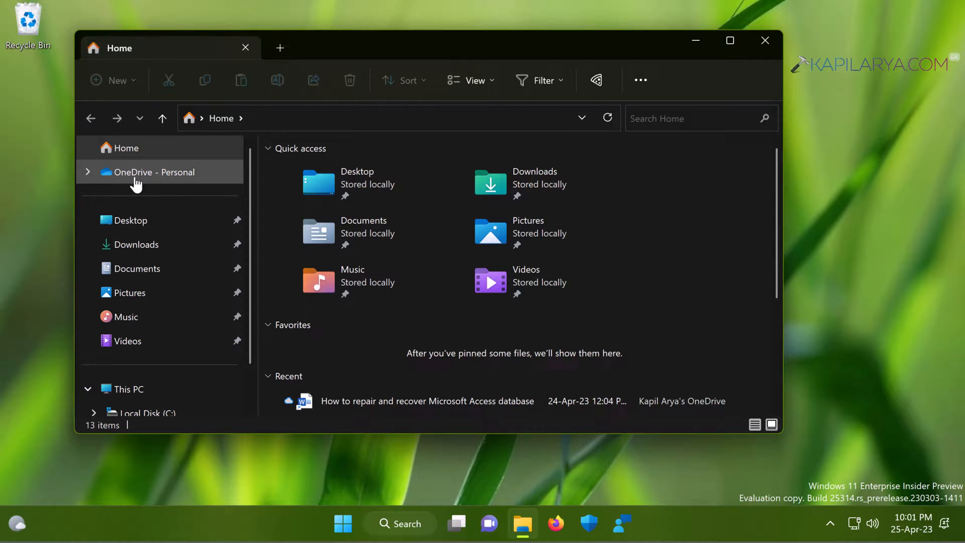
pyautogui.moveTo(157, 179)
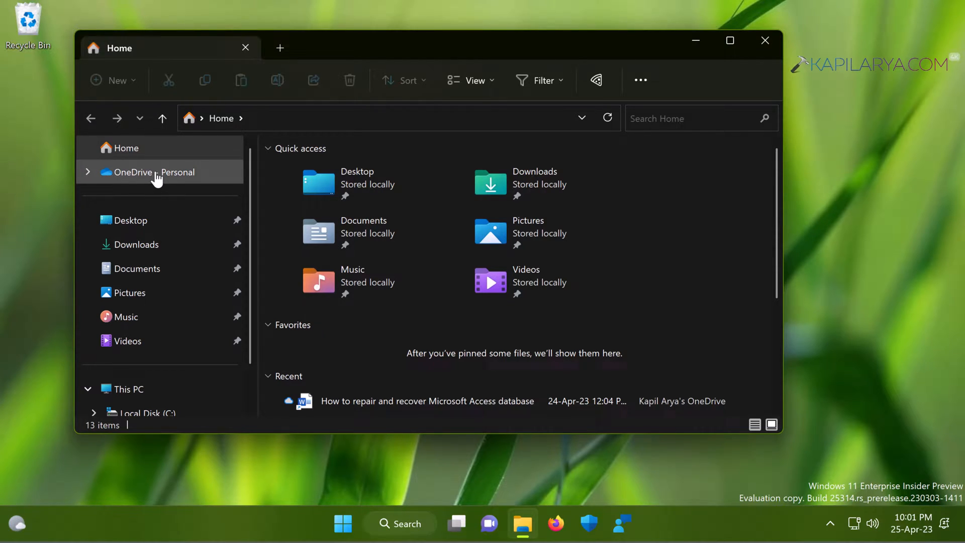
pyautogui.click(157, 172)
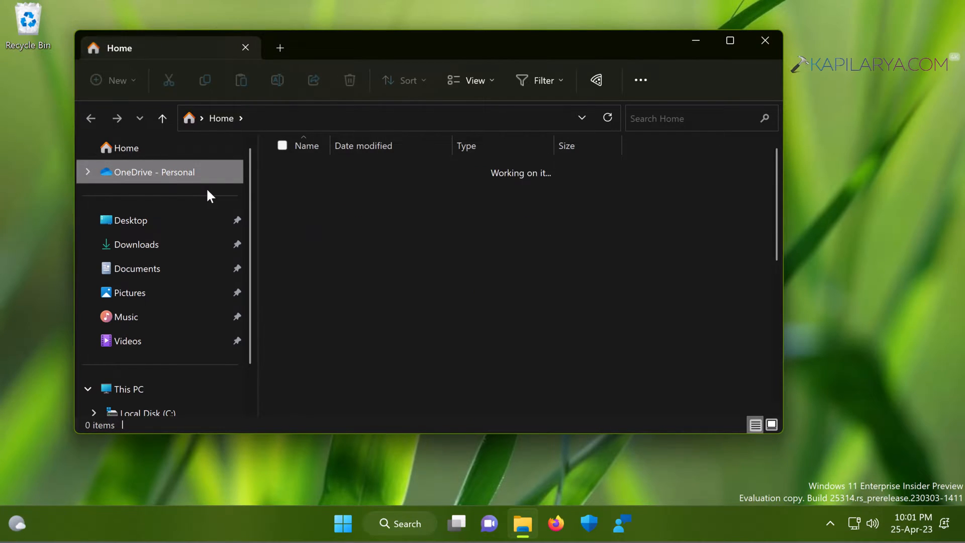
pyautogui.click(156, 172)
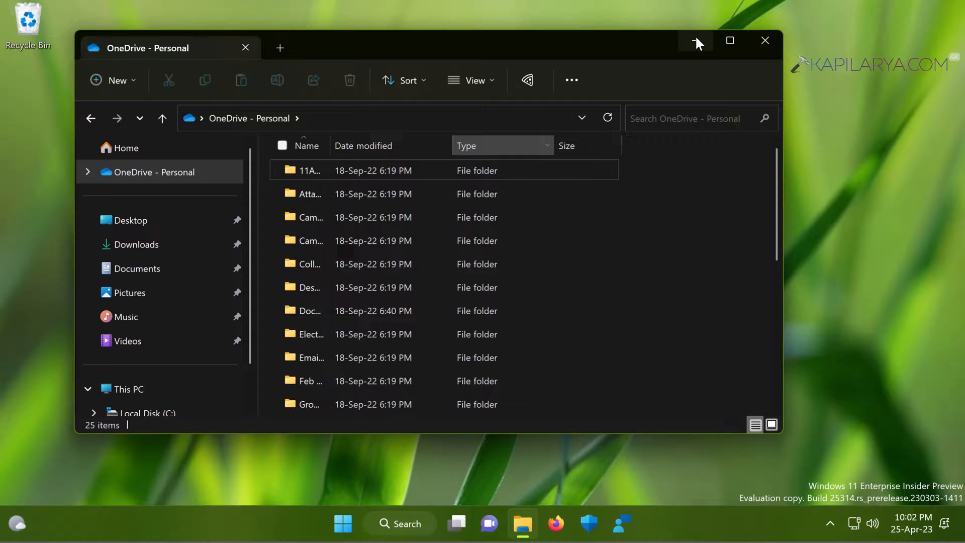
pyautogui.moveTo(765, 40)
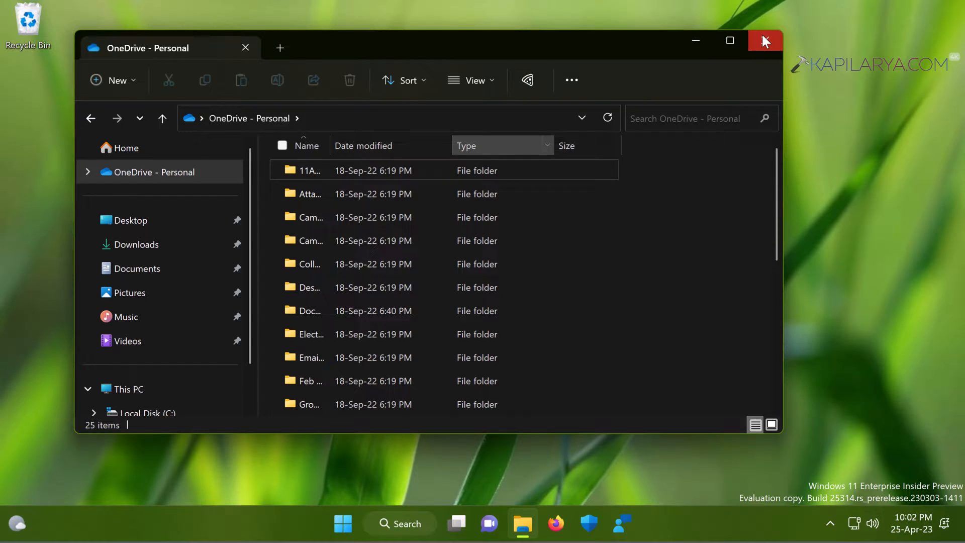
pyautogui.click(765, 40)
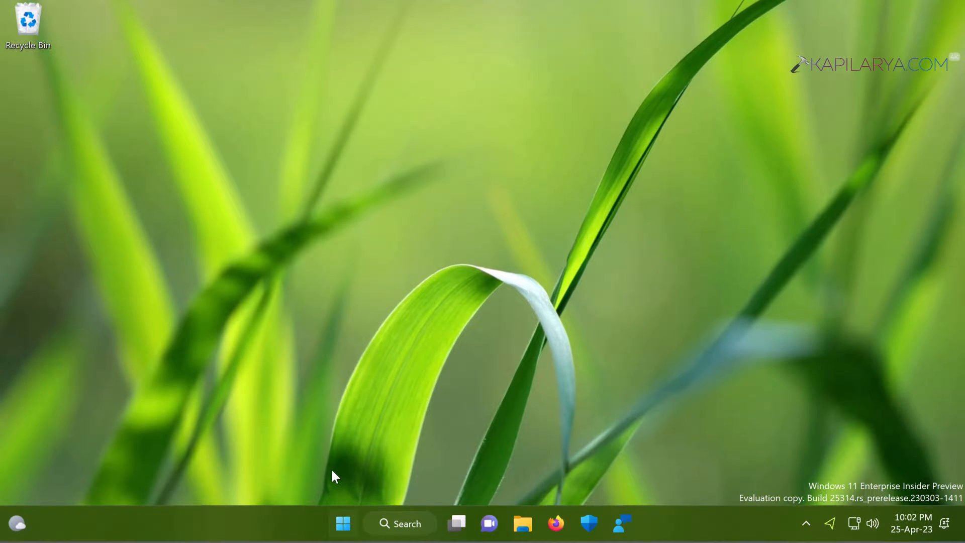
# - Launch regedit from the Run dialog and approve the User Account Control prompt
pyautogui.rightClick(343, 524)
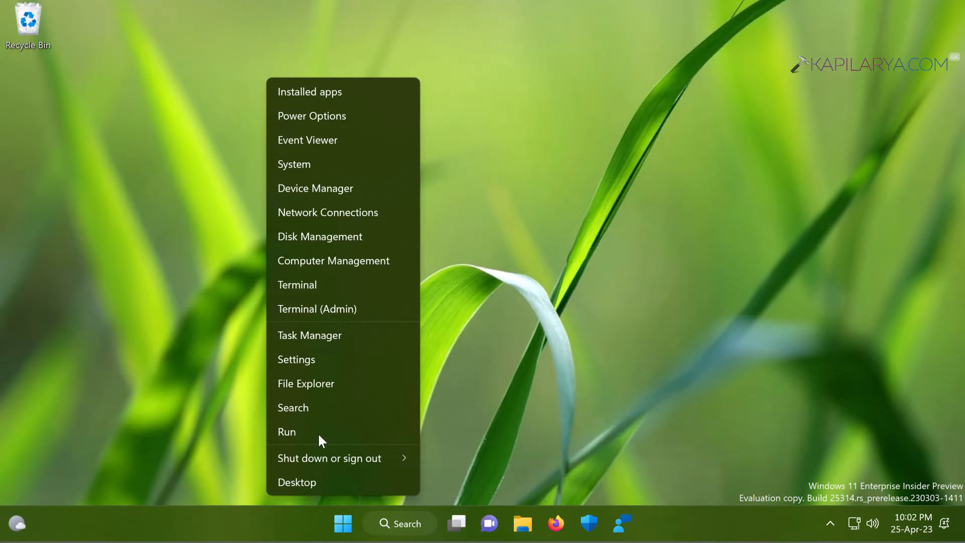
pyautogui.click(286, 431)
pyautogui.write('regedit')
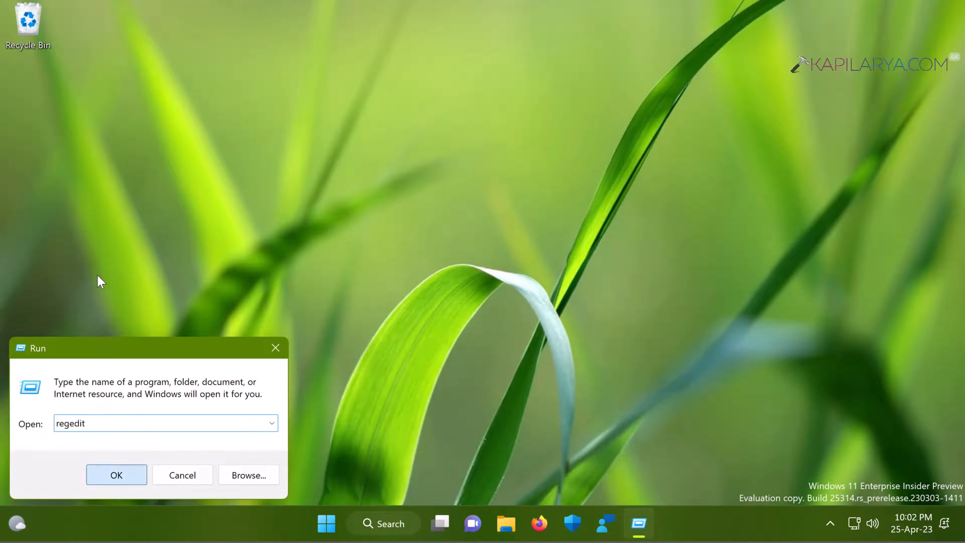
pyautogui.click(116, 475)
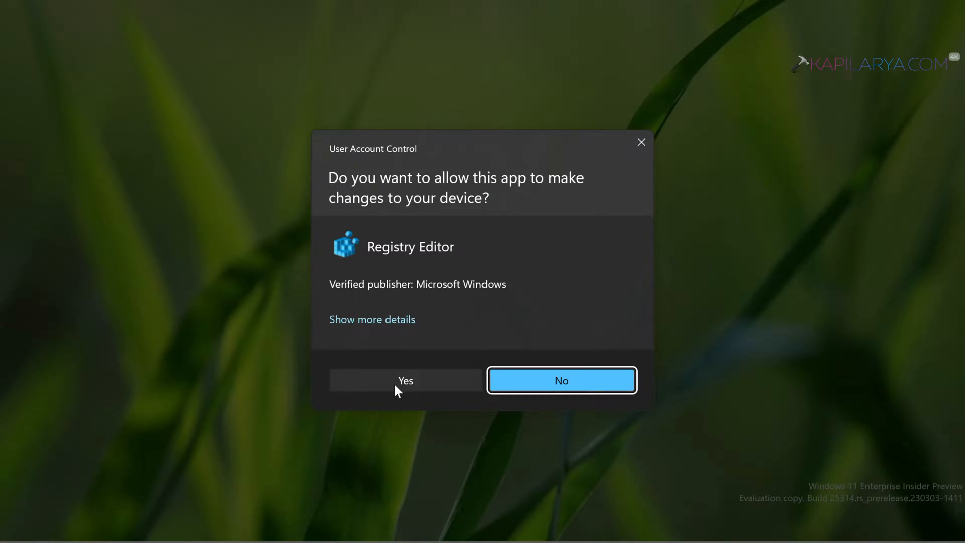
pyautogui.click(406, 380)
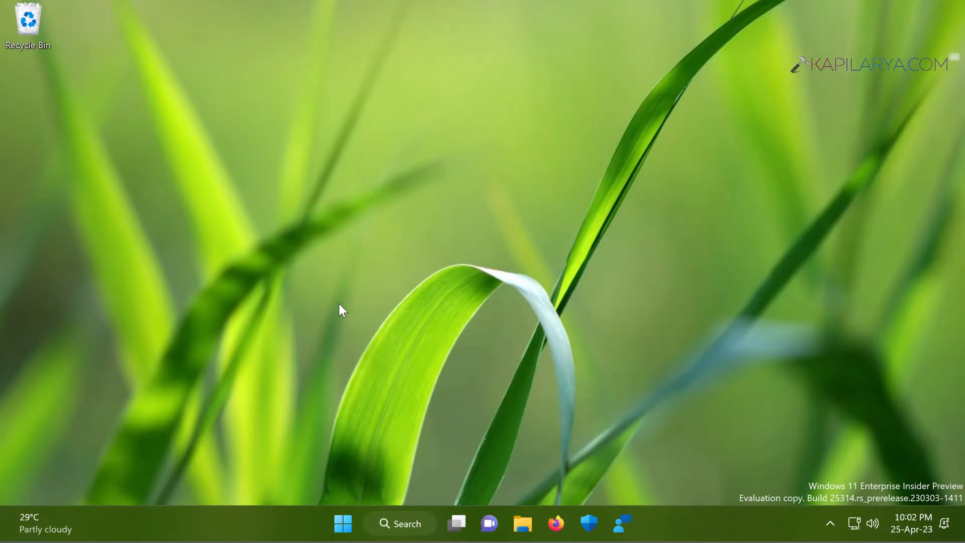
# - Switch to the Registry Editor window to reach the OneDrive CLSID key
pyautogui.click(639, 524)
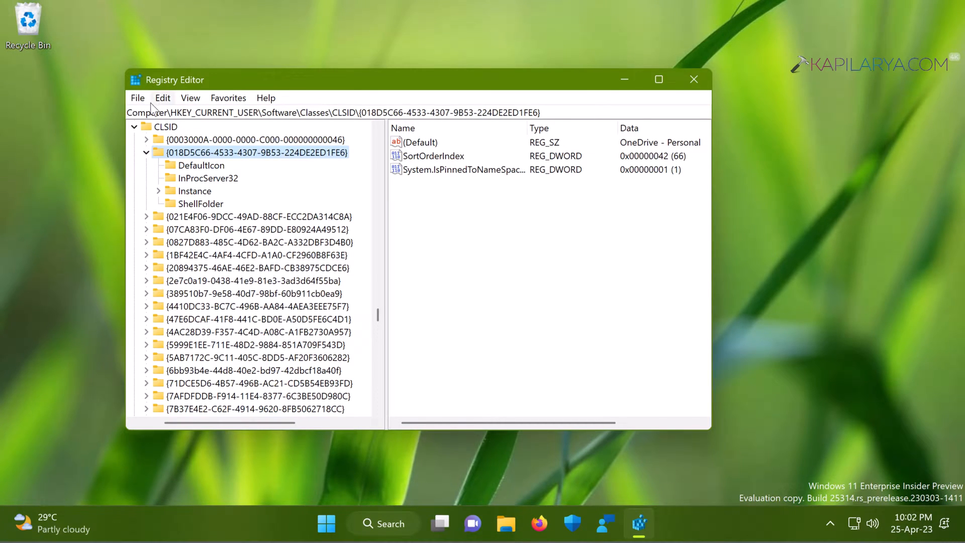
pyautogui.moveTo(185, 113)
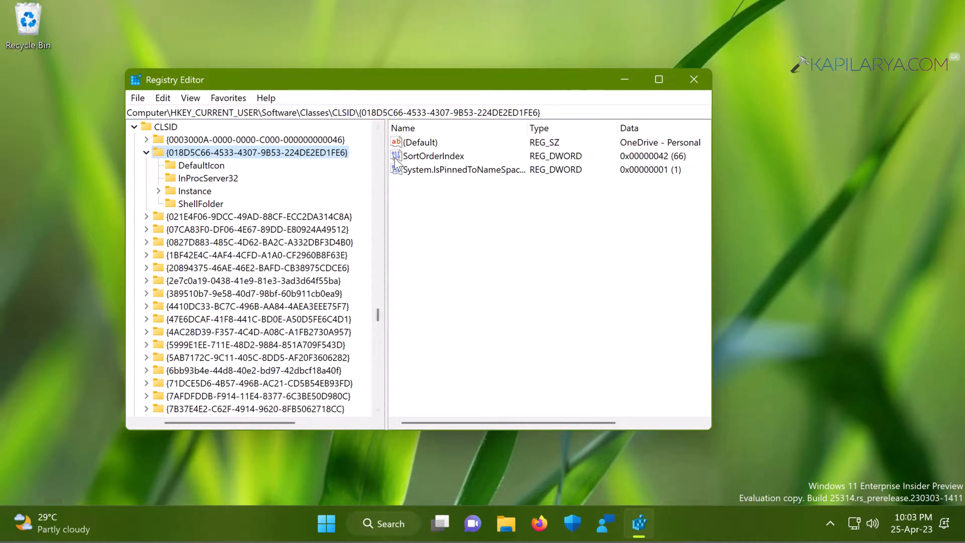
pyautogui.moveTo(528, 128)
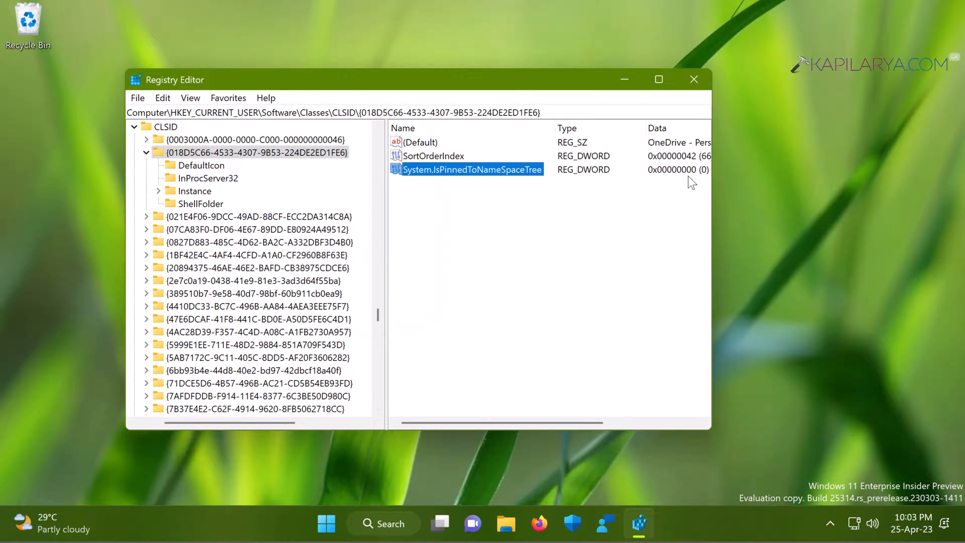
pyautogui.moveTo(714, 180)
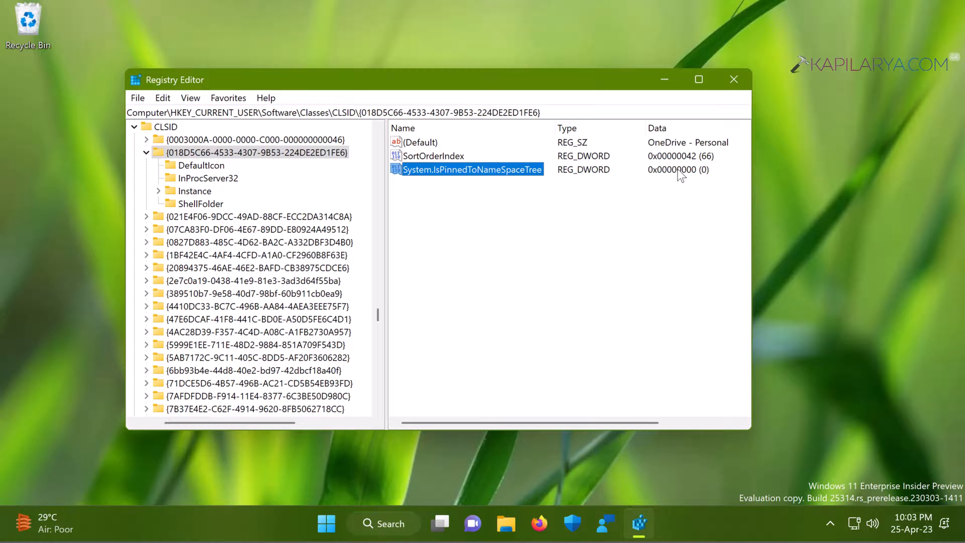
pyautogui.moveTo(556, 327)
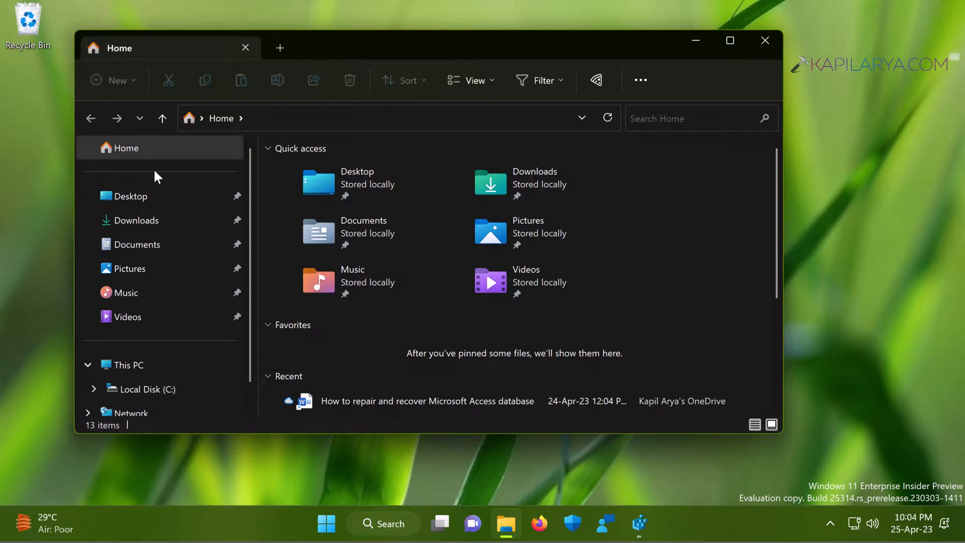
pyautogui.moveTo(169, 174)
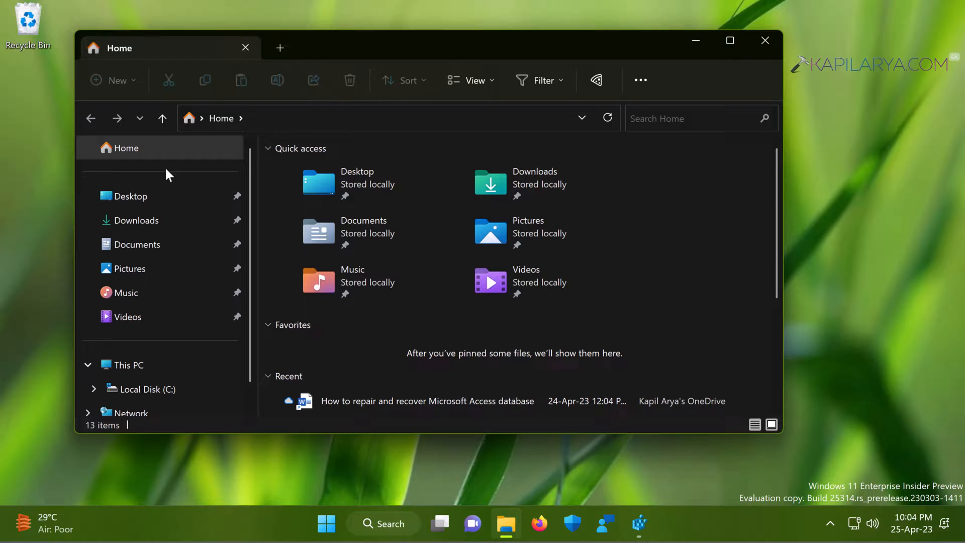
pyautogui.moveTo(157, 174)
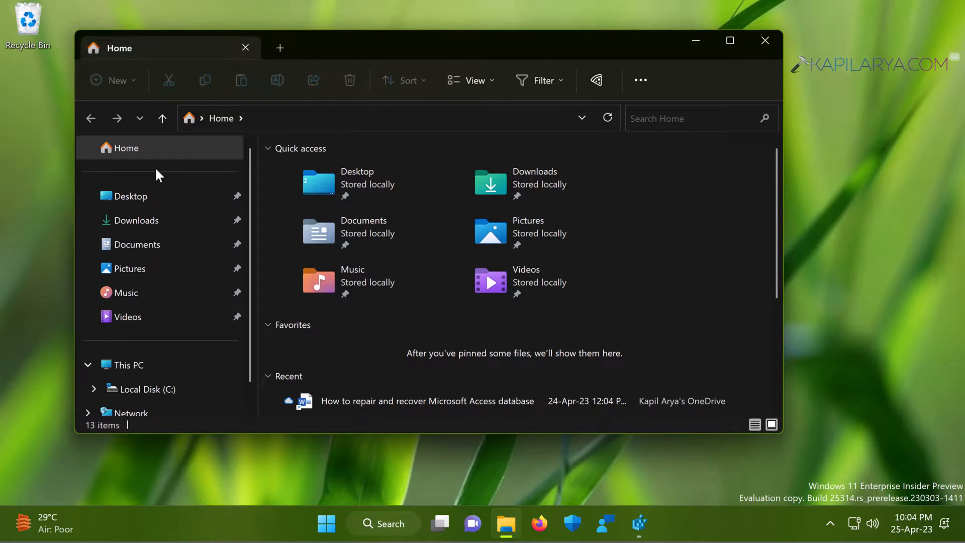
pyautogui.moveTo(766, 40)
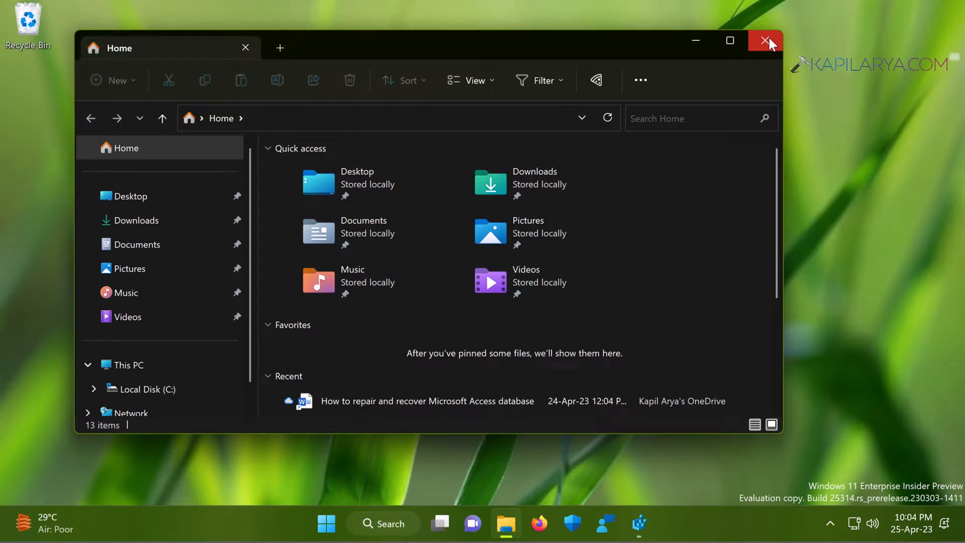
# - Close File Explorer after confirming OneDrive is gone from the navigation pane
pyautogui.click(766, 40)
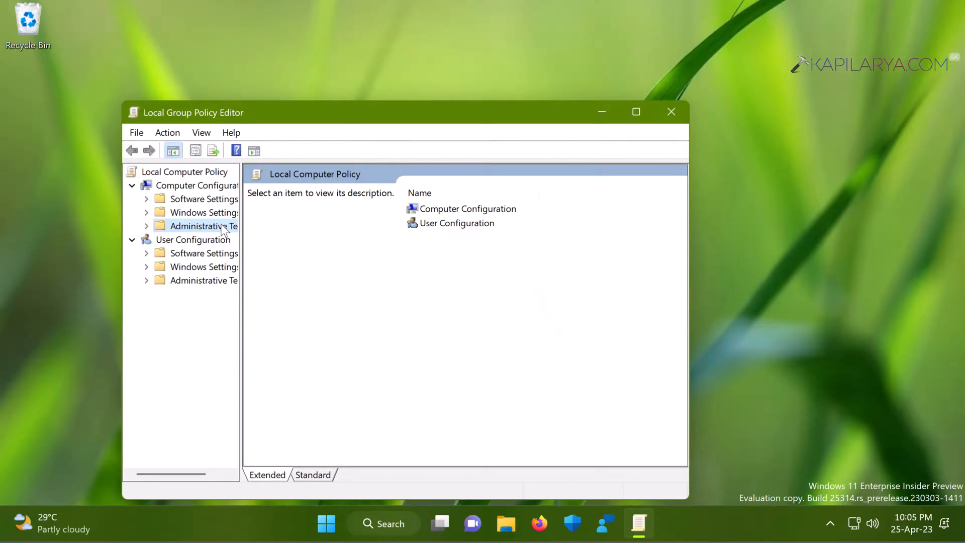
pyautogui.moveTo(412, 281)
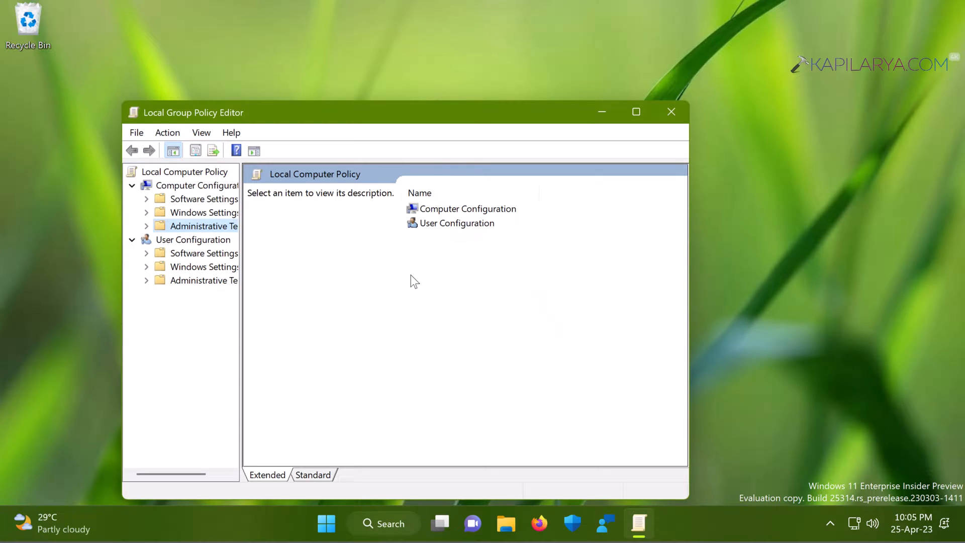
# - Open the OneDrive policy folder under Administrative Templates and select 'Prevent the usage of OneDrive for file storage'
pyautogui.click(312, 475)
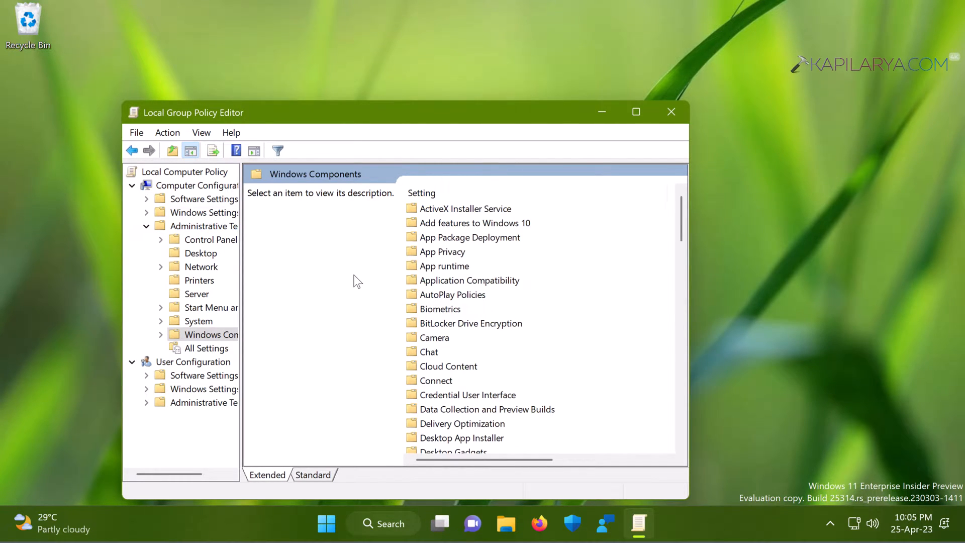
pyautogui.click(438, 380)
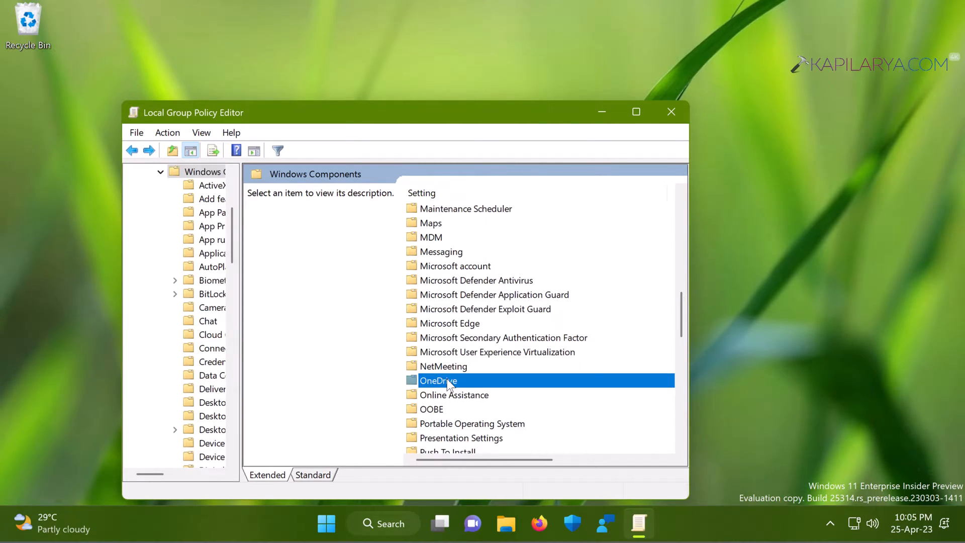
pyautogui.doubleClick(438, 380)
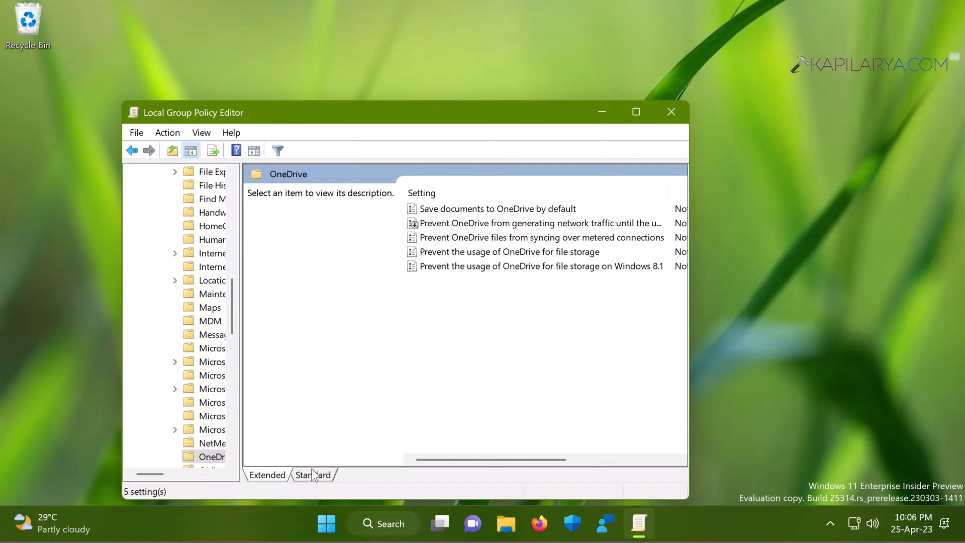
pyautogui.click(313, 475)
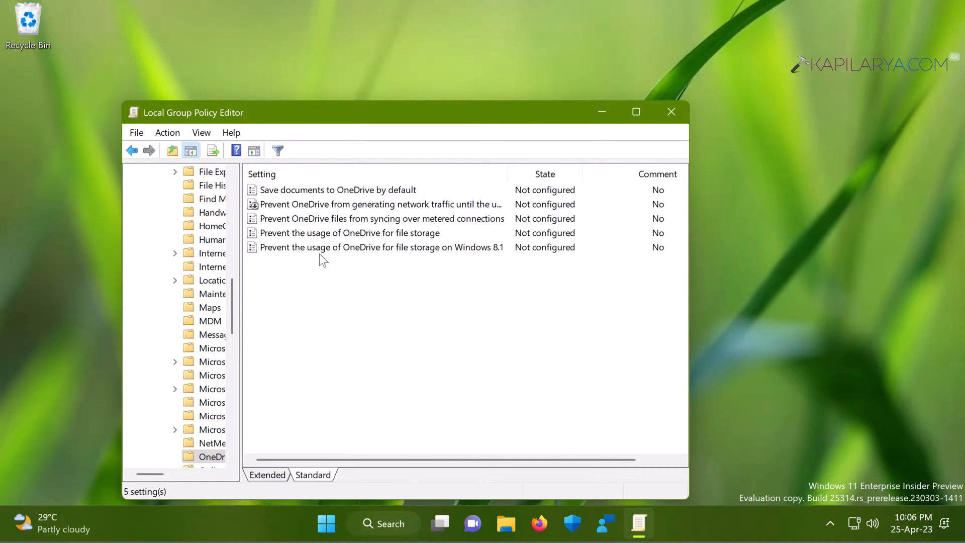
pyautogui.click(349, 232)
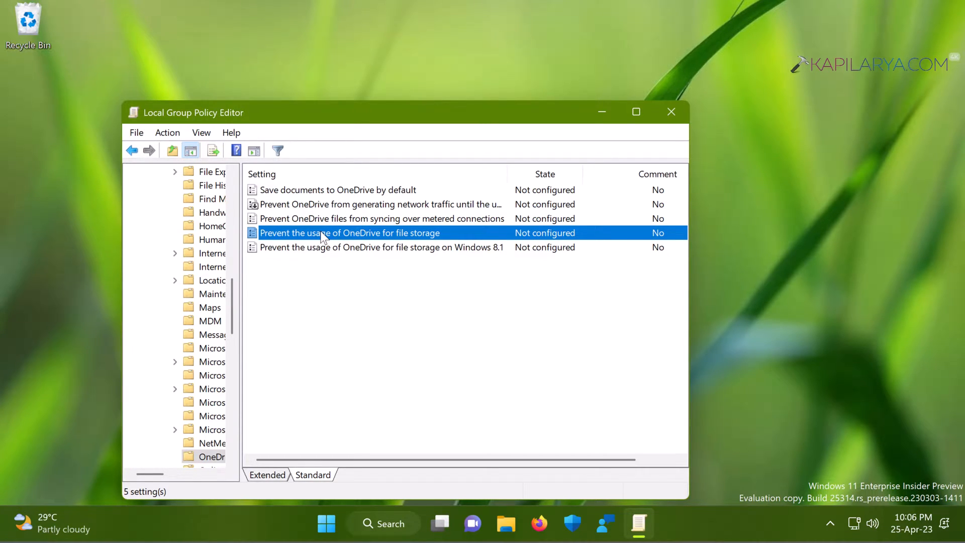
# - Enable 'Prevent the usage of OneDrive for file storage' and confirm with Apply and OK
pyautogui.doubleClick(349, 232)
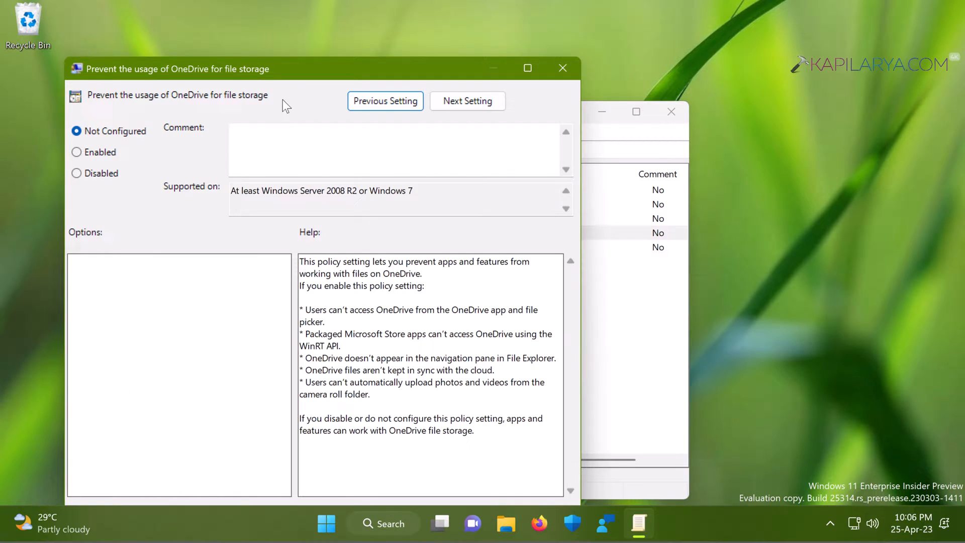
pyautogui.moveTo(290, 68); pyautogui.dragTo(314, 43)
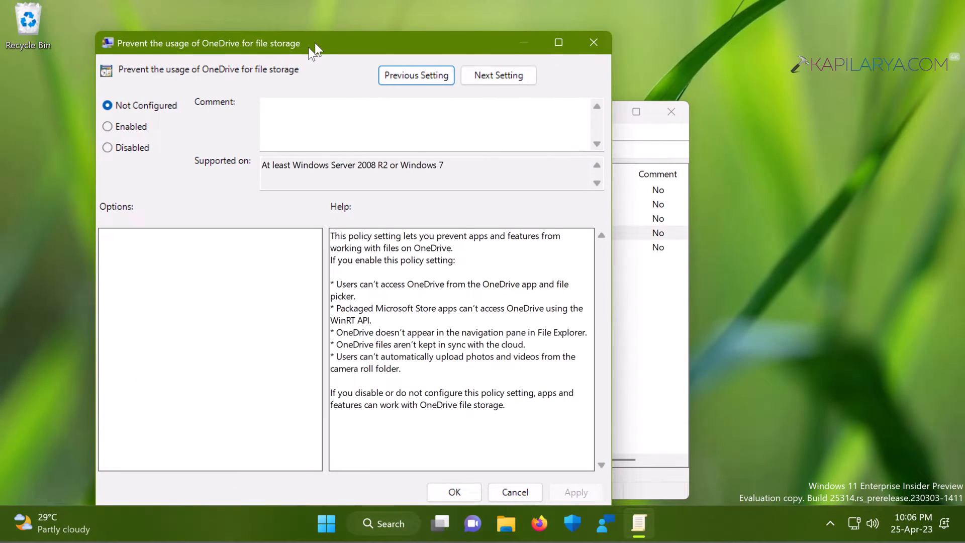
pyautogui.moveTo(314, 43); pyautogui.dragTo(301, 39)
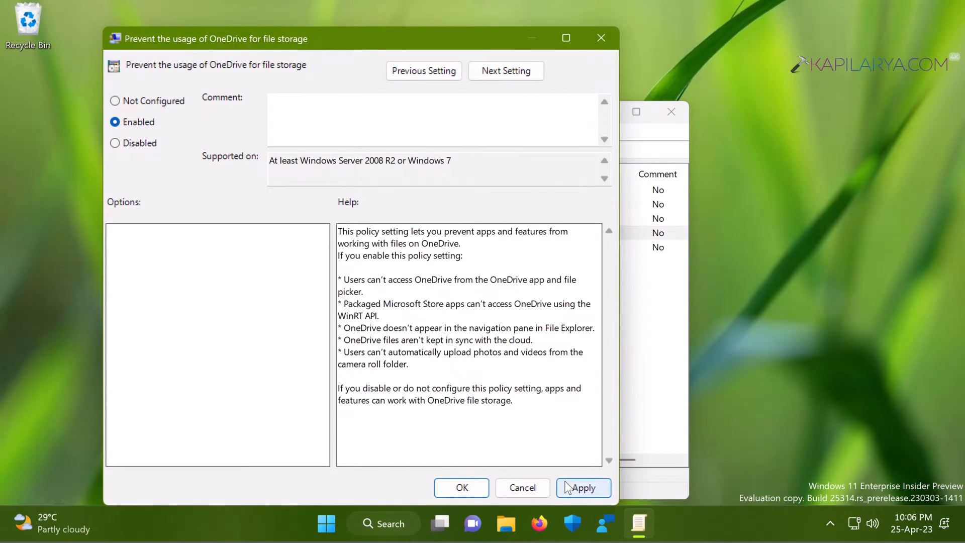
pyautogui.click(584, 488)
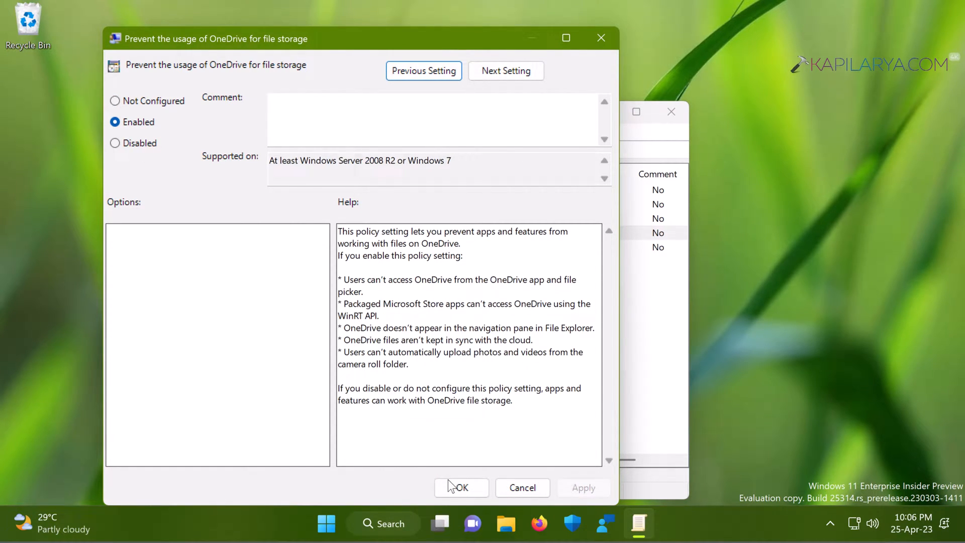
pyautogui.click(461, 487)
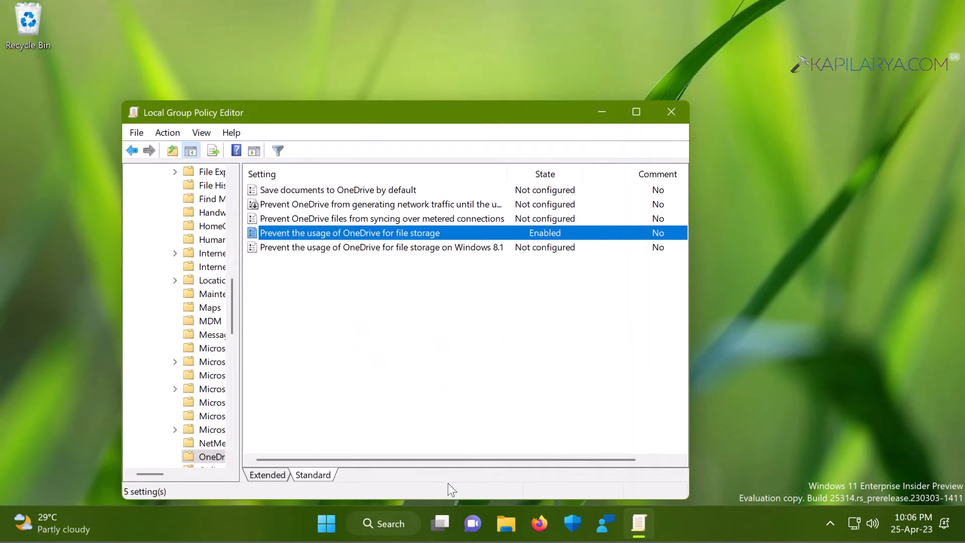
pyautogui.moveTo(653, 148)
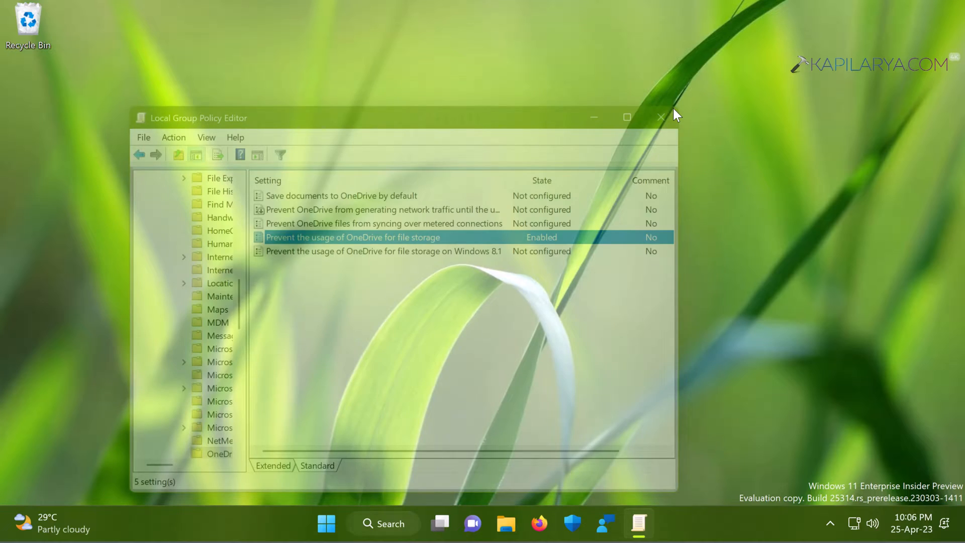
# - Close Local Group Policy Editor and dismiss the Start quick menu
pyautogui.click(662, 117)
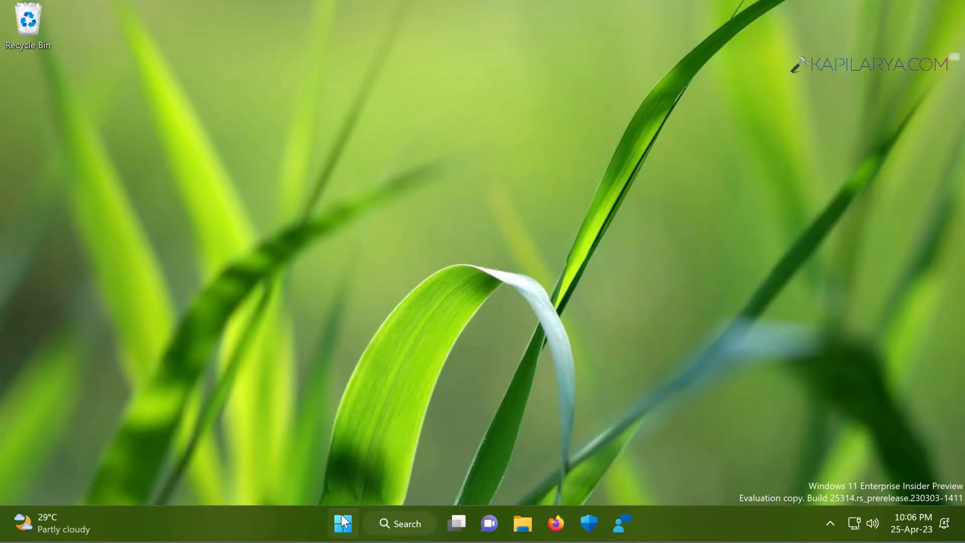
pyautogui.rightClick(343, 524)
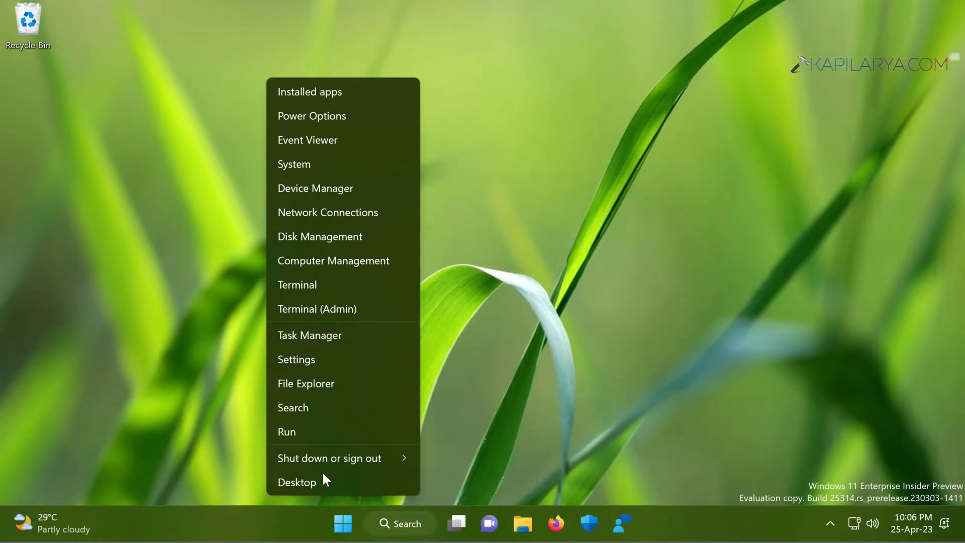
pyautogui.click(298, 482)
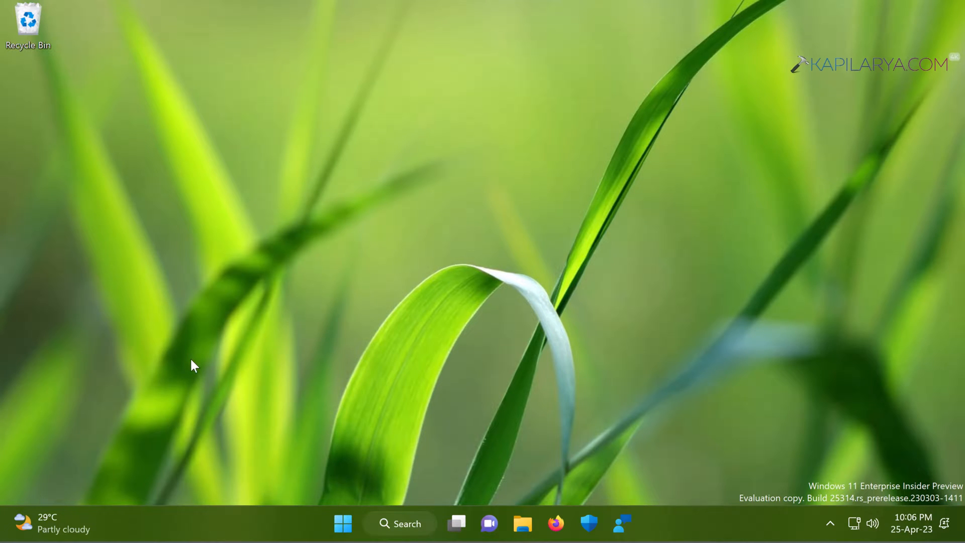
# - Run 'gpupdate /force' from the Run dialog to refresh Group Policy
pyautogui.press('Win+r')
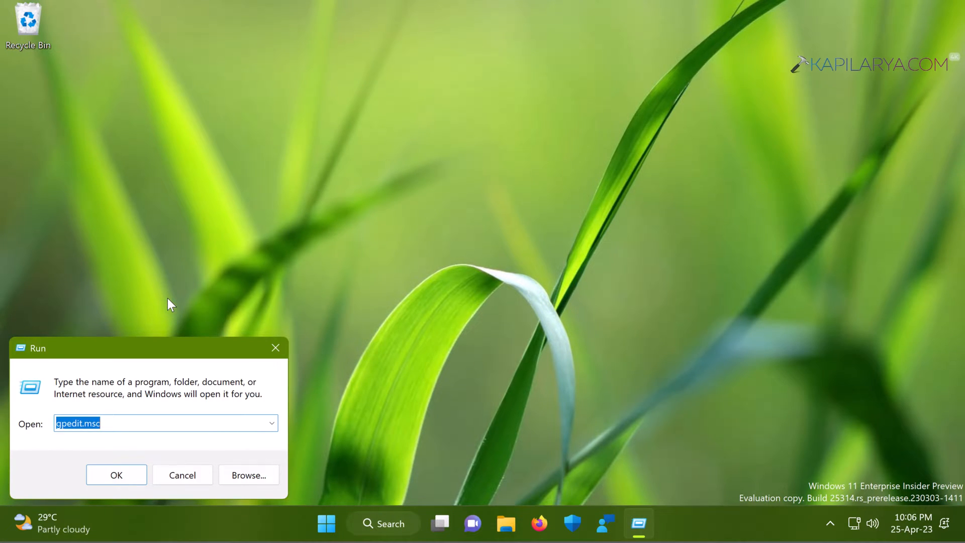
pyautogui.write('gpupdate /force')
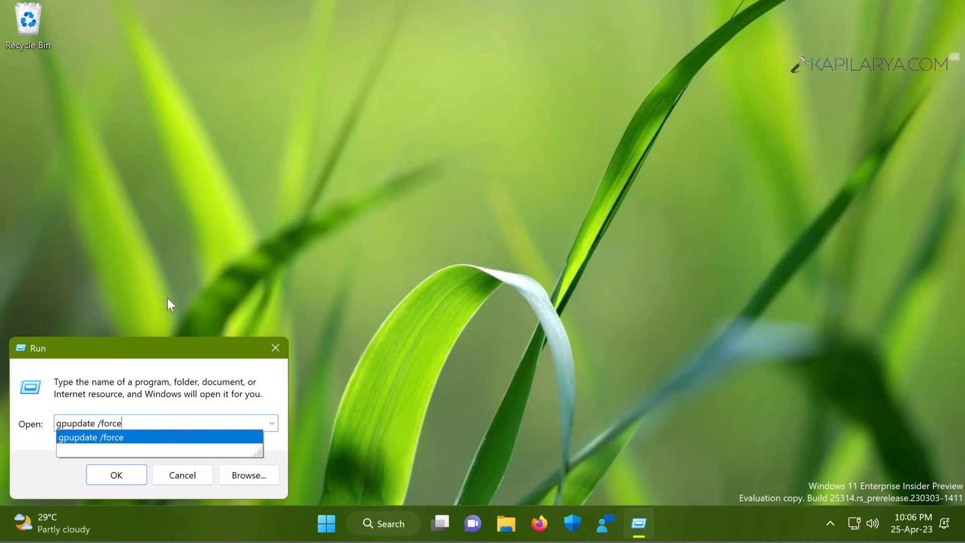
pyautogui.click(115, 474)
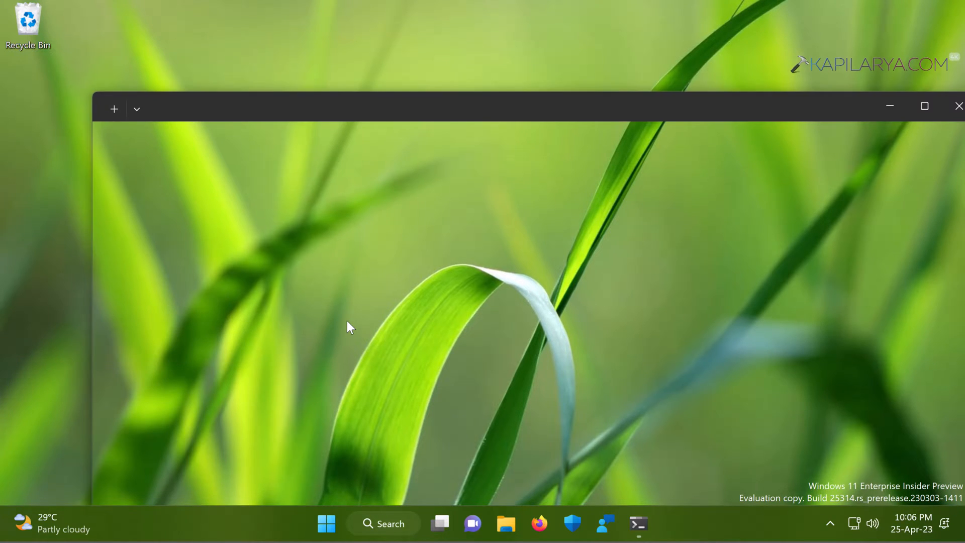
# - Wait in Terminal for the Computer Policy update to complete successfully
pyautogui.click(113, 109)
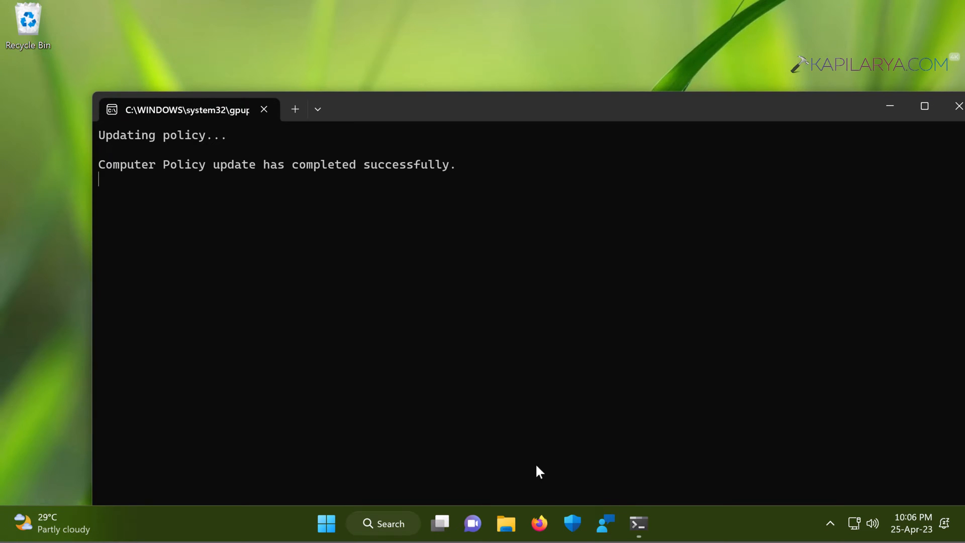
pyautogui.moveTo(448, 330)
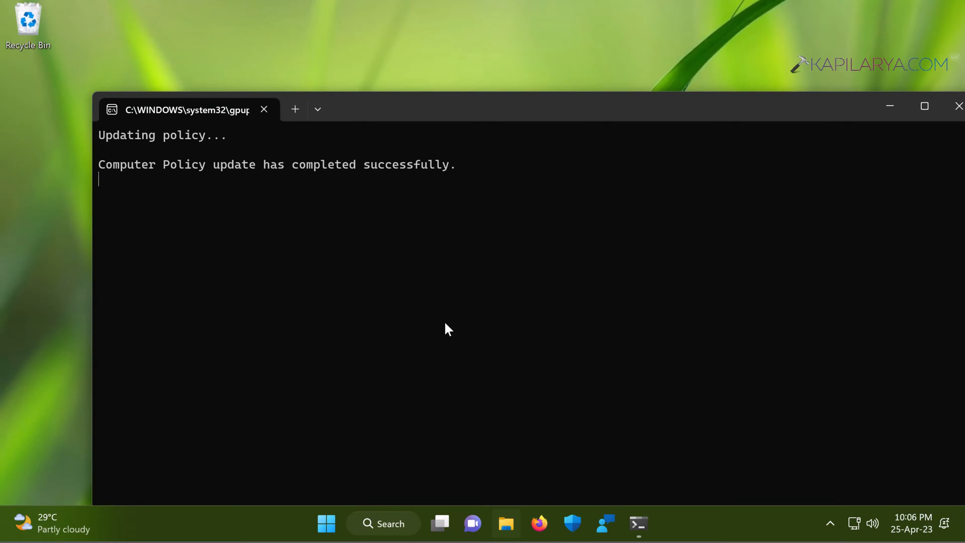